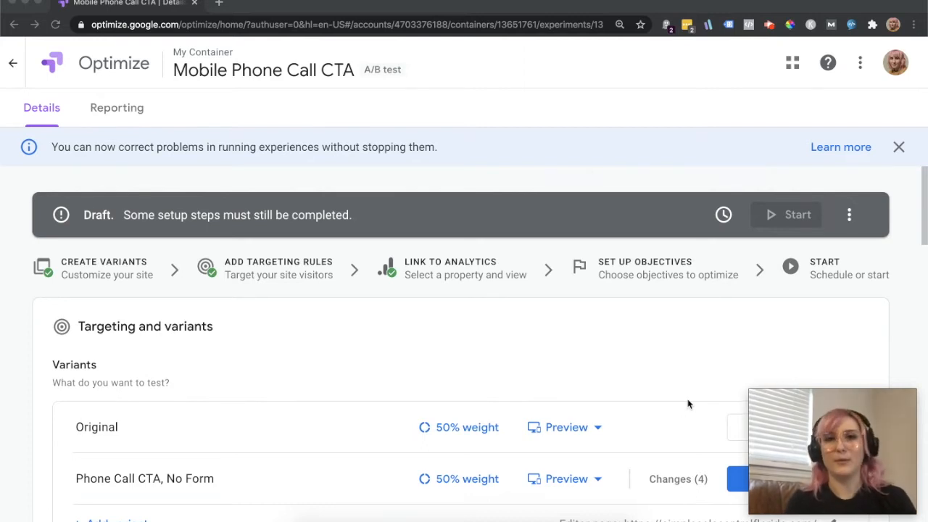
mouse_move(682, 404)
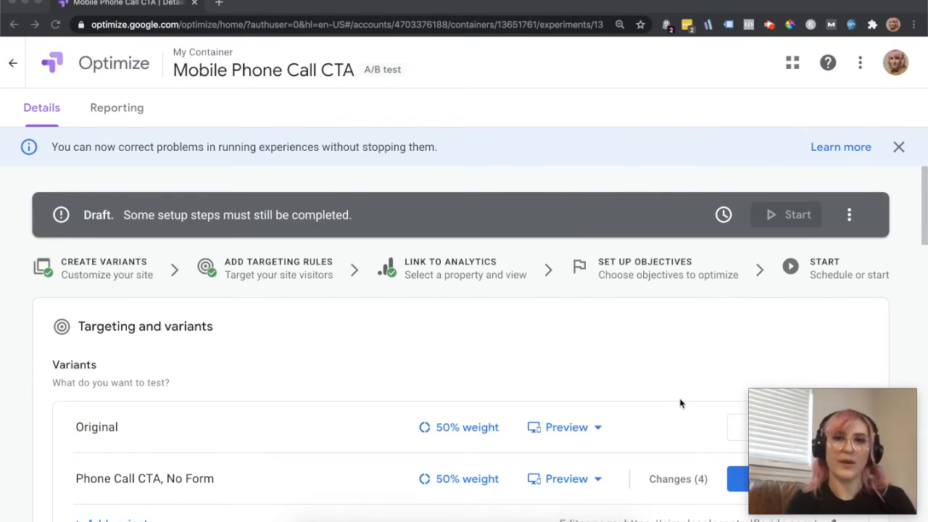
Add 'Variant 1' as a third variant so each variant gets 33%, and open its editor
scroll(down, 3)
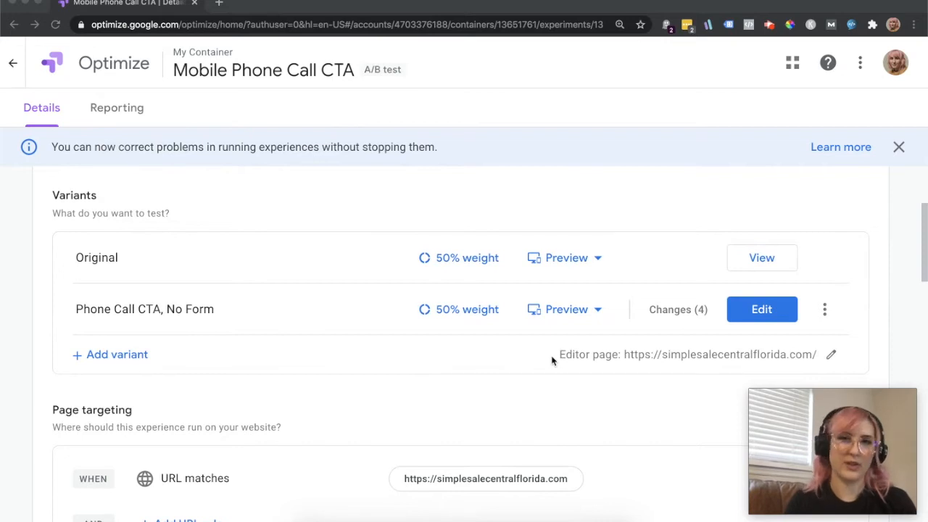
mouse_move(116, 354)
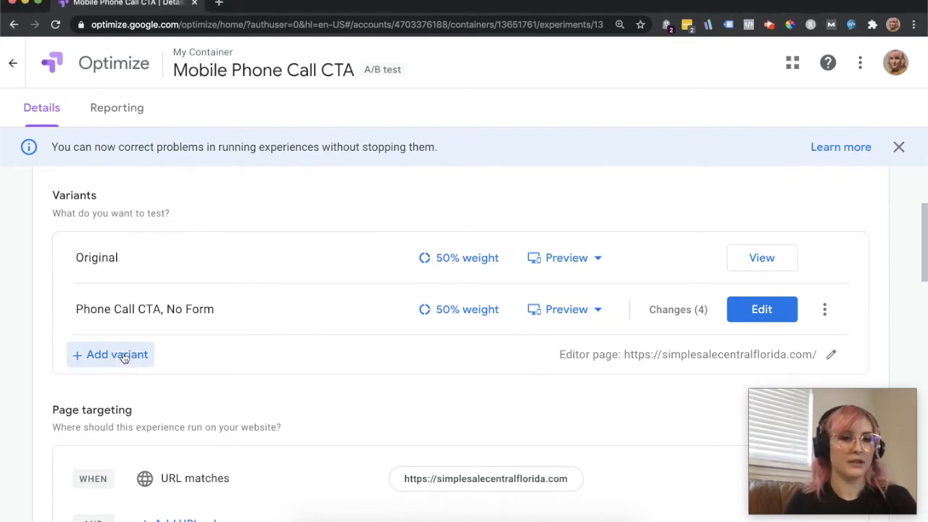
click(117, 354)
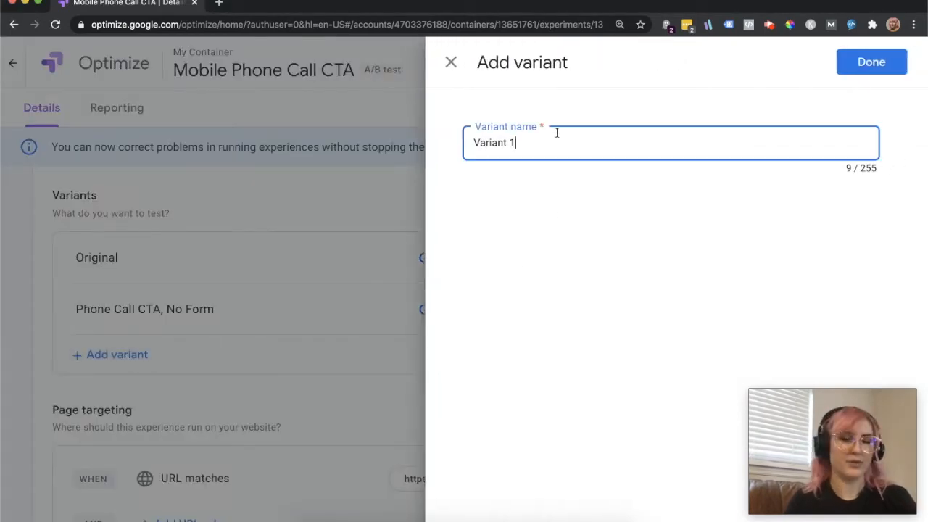
click(870, 62)
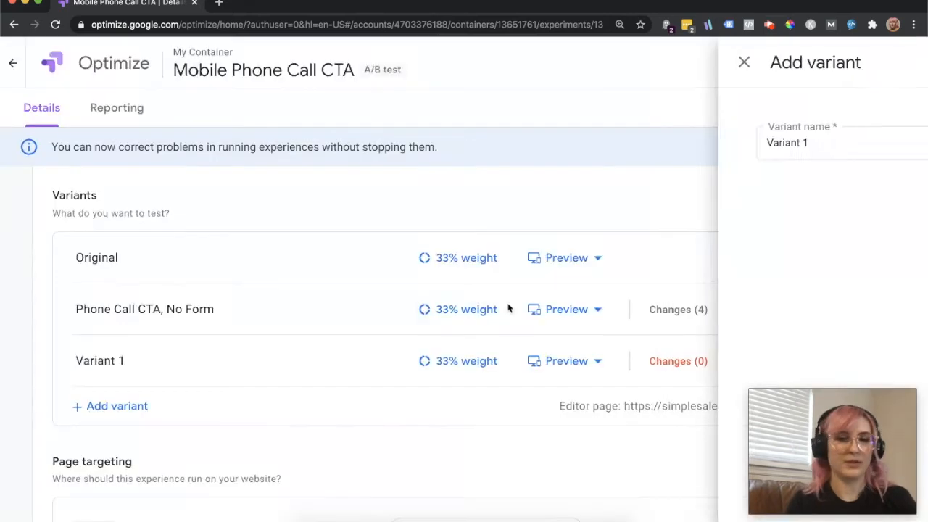
click(744, 62)
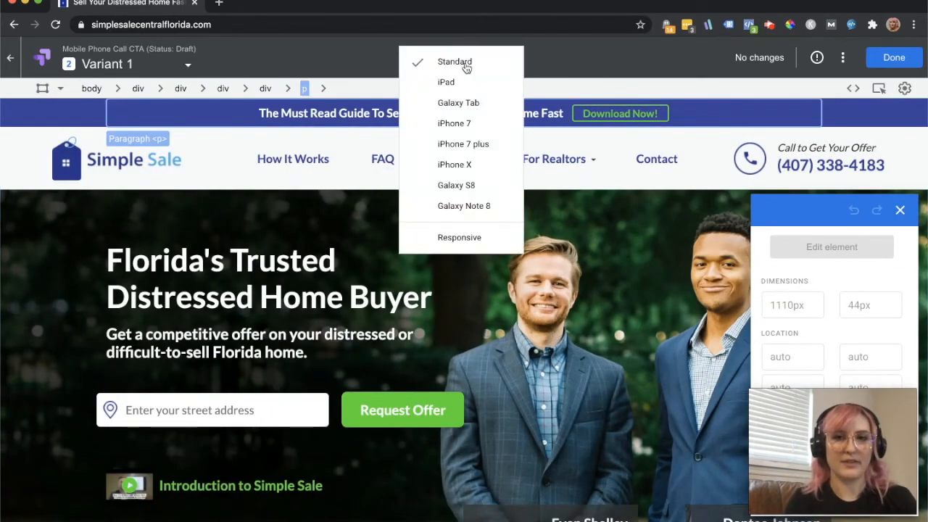
mouse_move(456, 165)
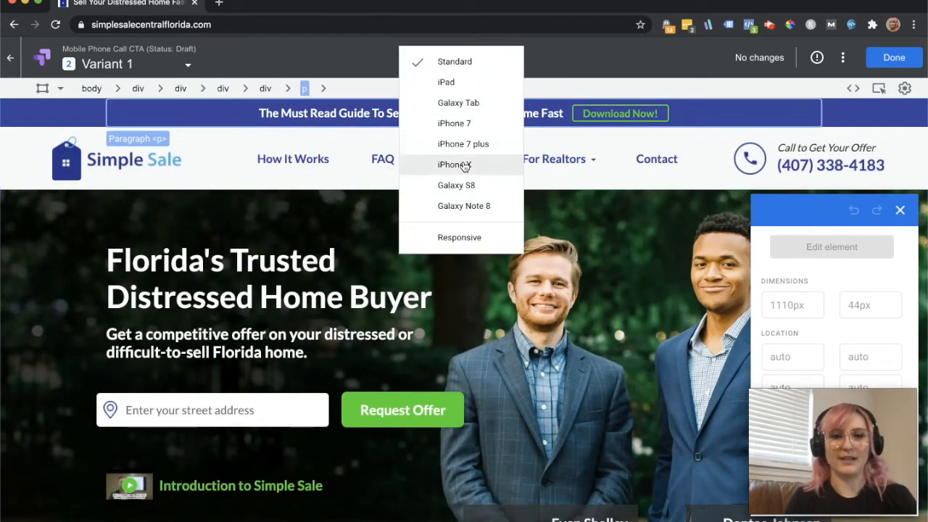
Preview Variant 1 at iPhone X size and remove the street-address input field
click(454, 165)
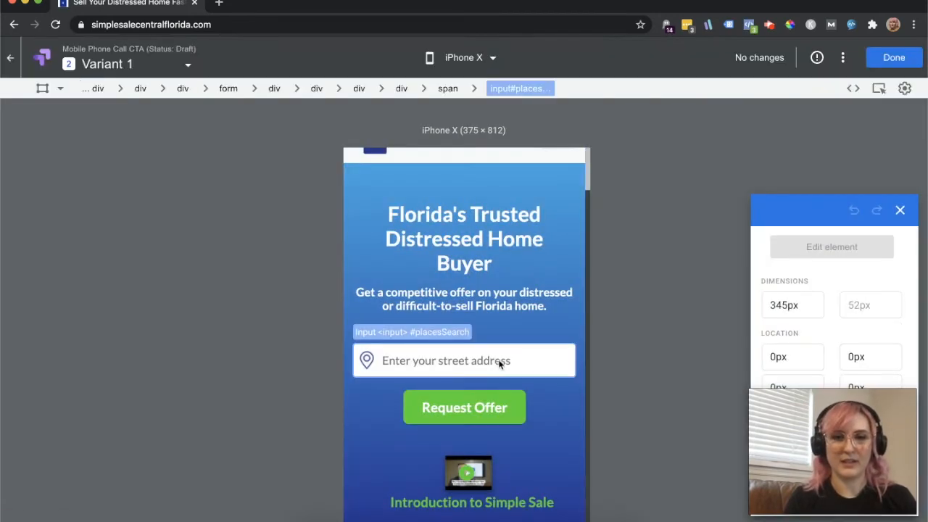
right_click(463, 360)
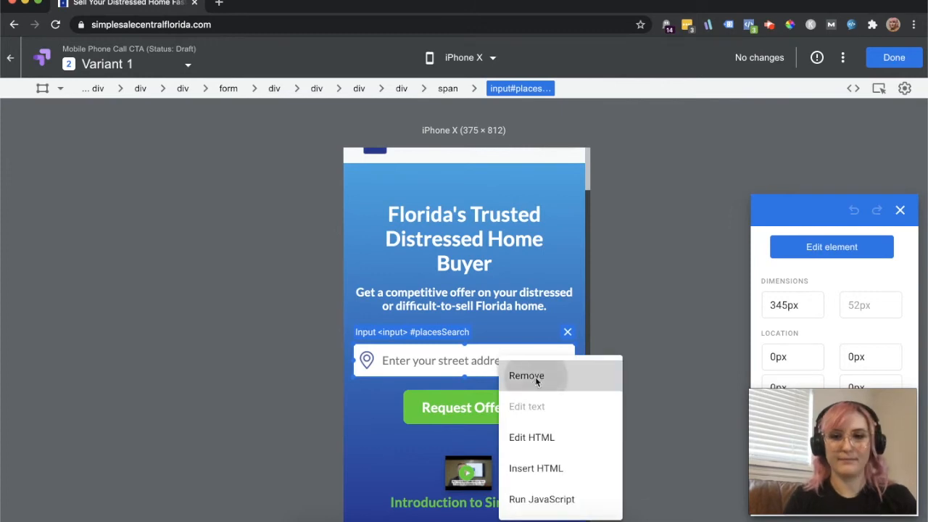
click(525, 375)
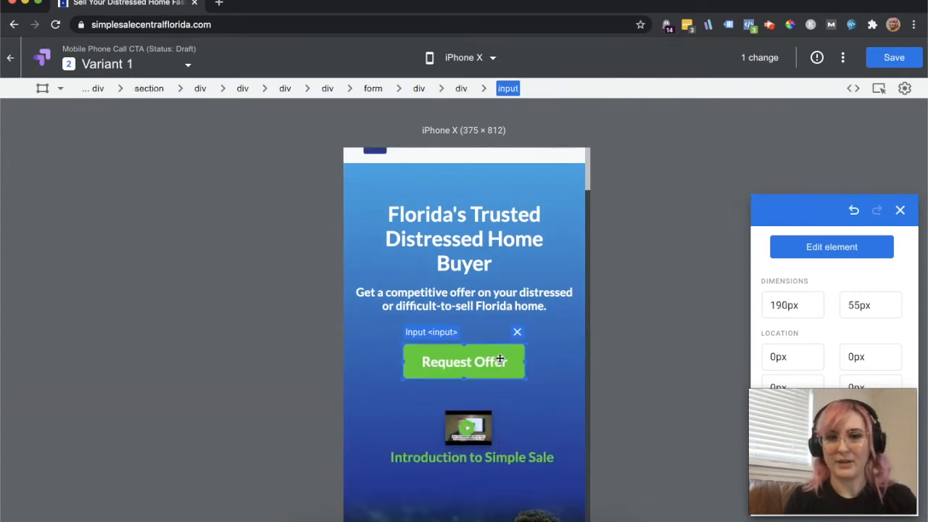
right_click(464, 362)
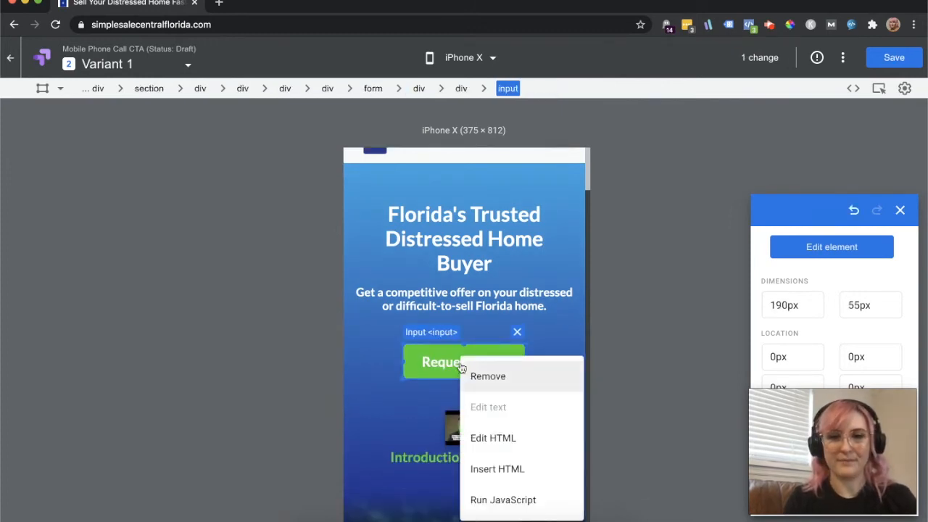
click(493, 437)
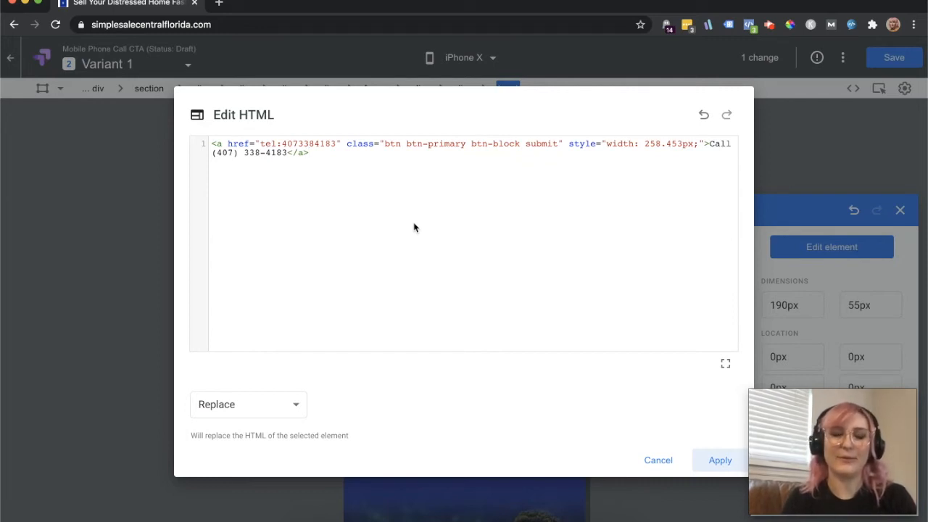
click(308, 153)
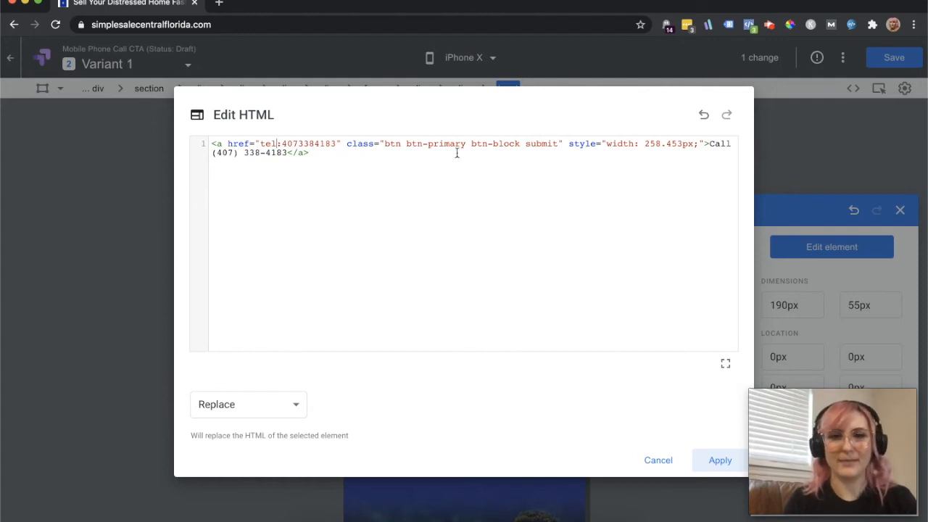
mouse_move(597, 398)
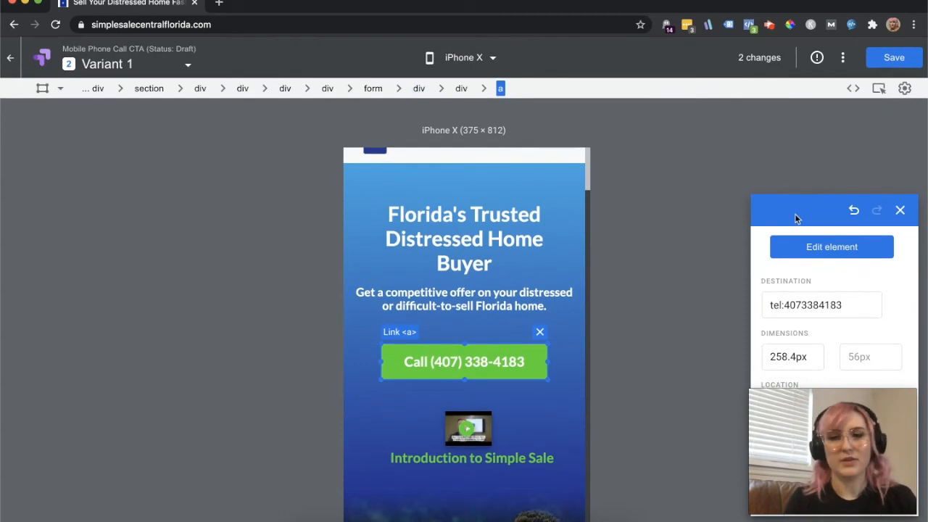
Test the Call button in interactive mode and dismiss Chrome's call-handling popup
click(842, 58)
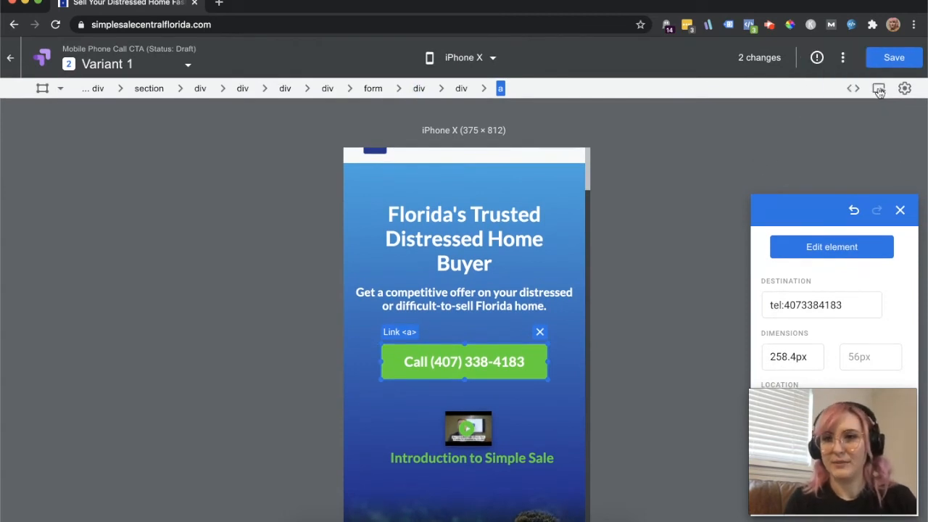
click(878, 87)
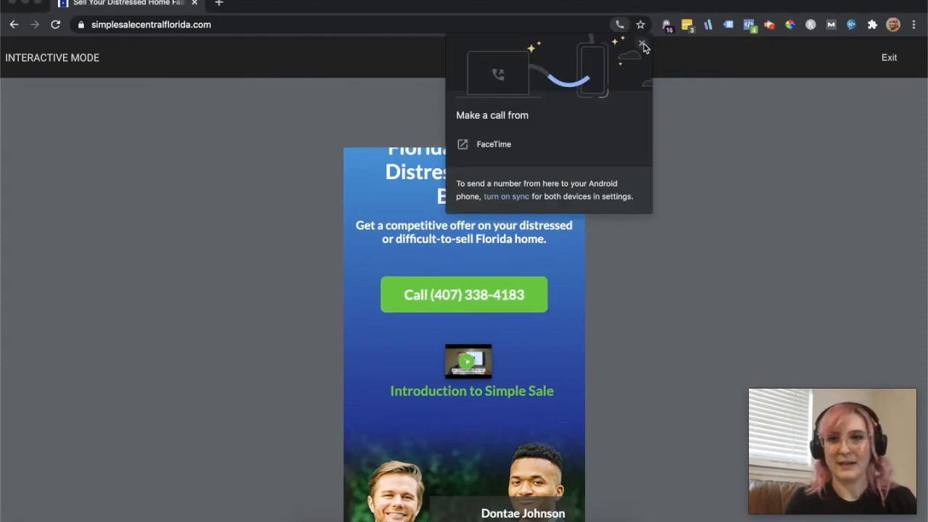
click(640, 45)
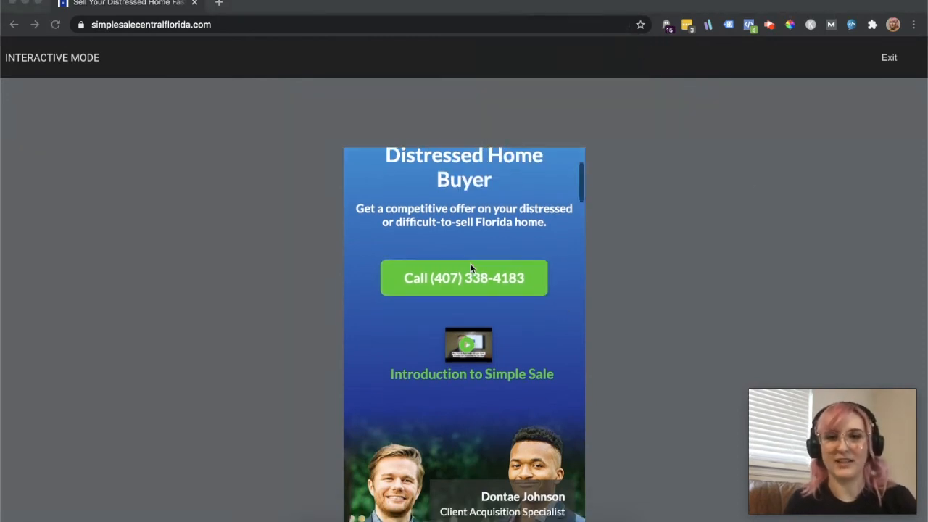
scroll(up, 3)
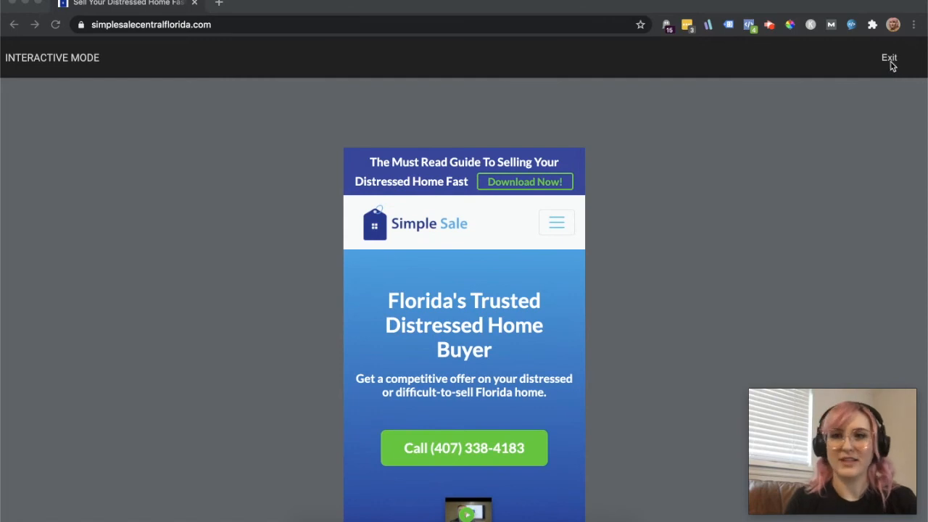
Leave interactive mode and save Variant 1's two changes, returning to the experiment details
click(463, 325)
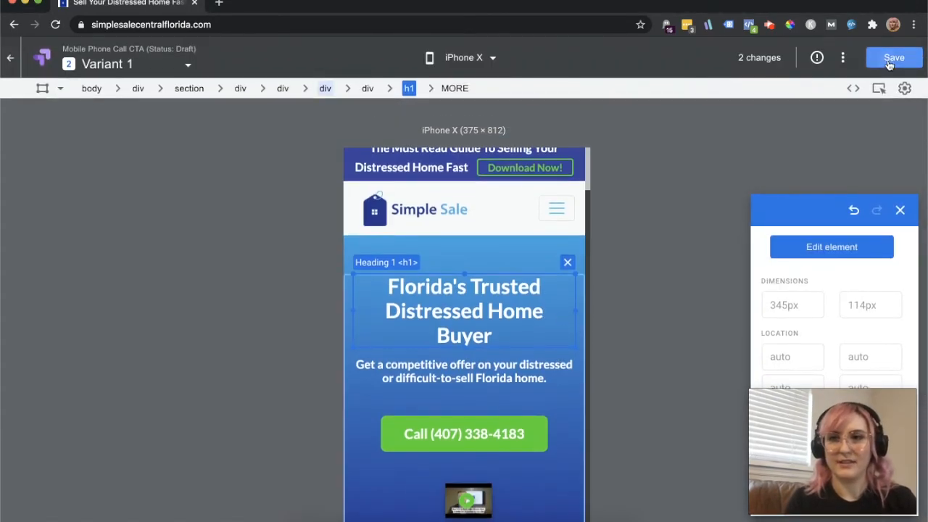
click(893, 57)
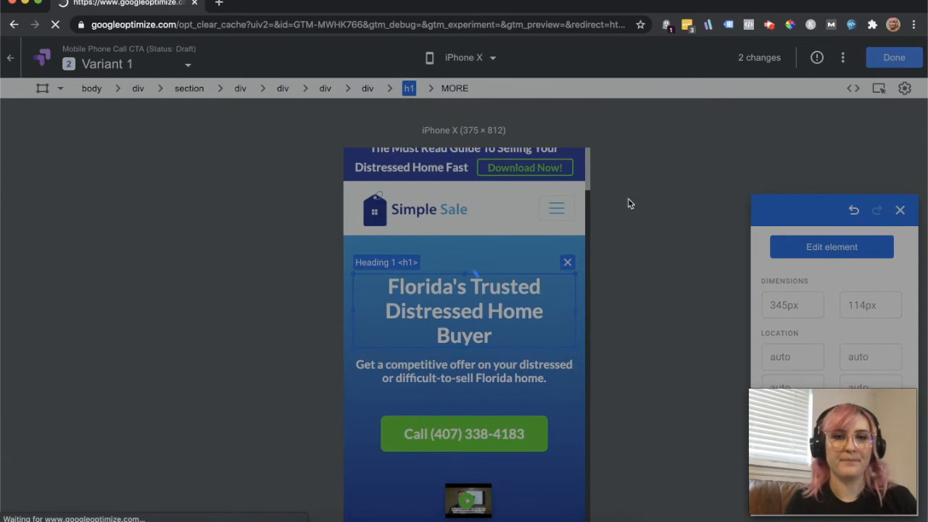
click(893, 57)
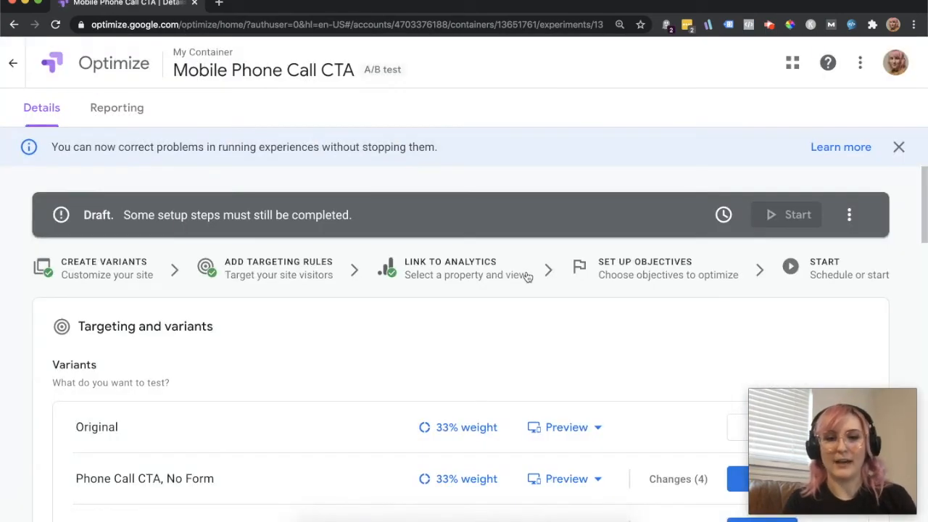
scroll(down, 3)
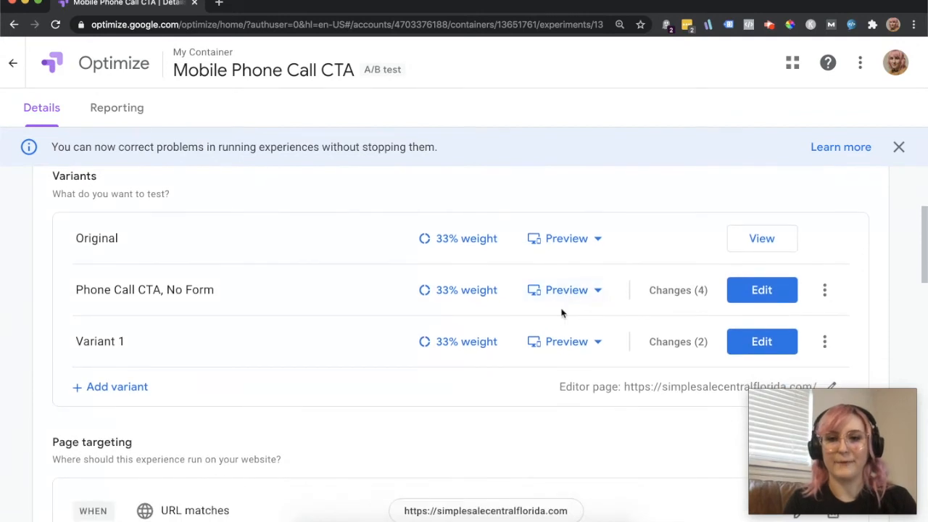
mouse_move(670, 317)
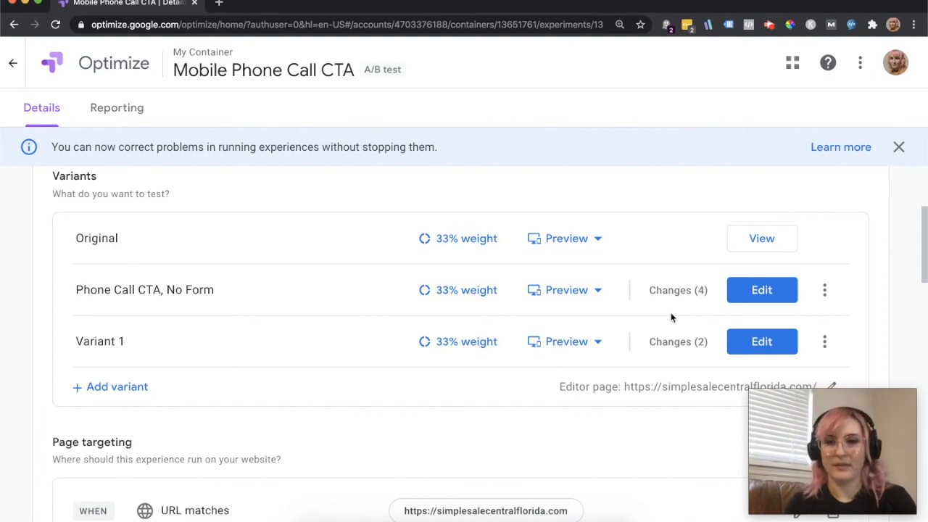
scroll(down, 3)
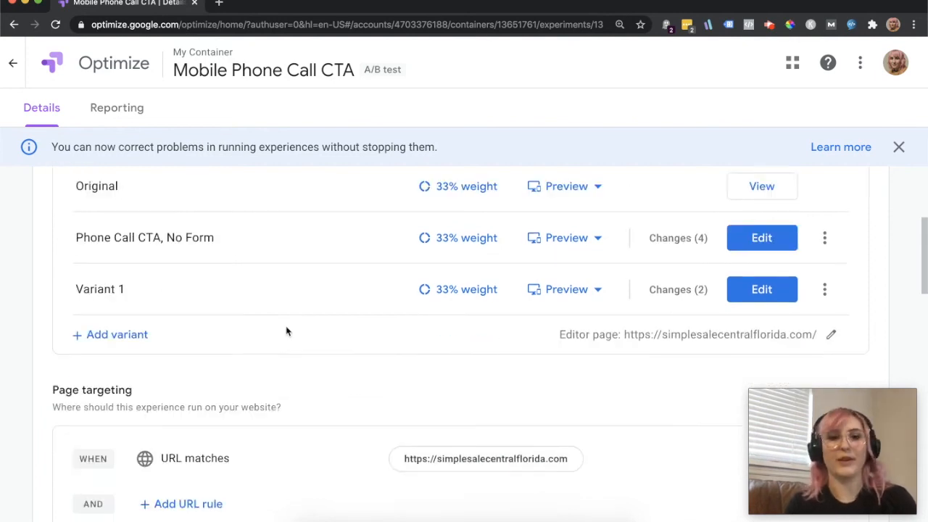
scroll(down, 3)
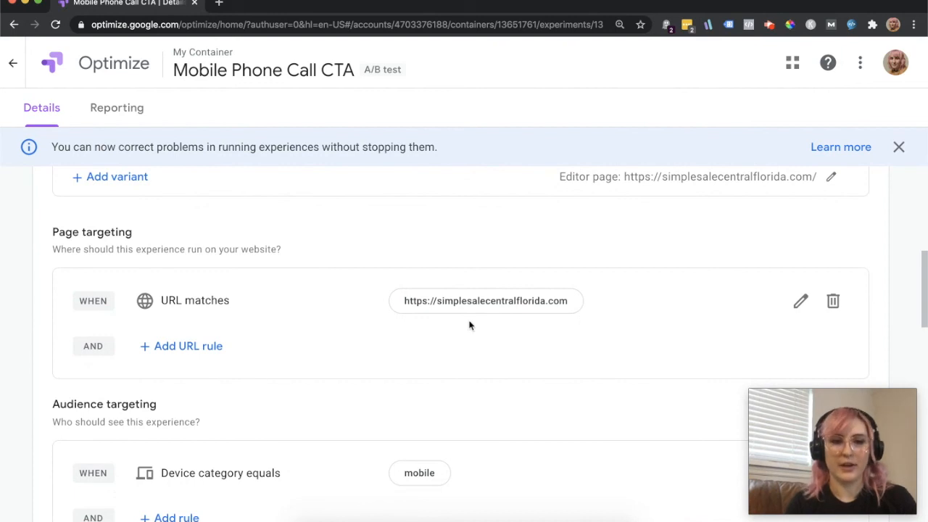
scroll(down, 3)
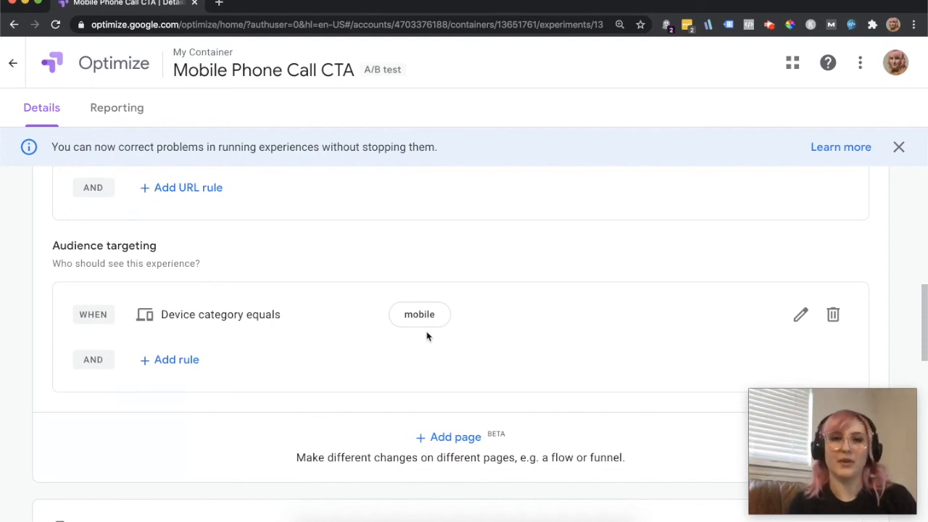
mouse_move(545, 291)
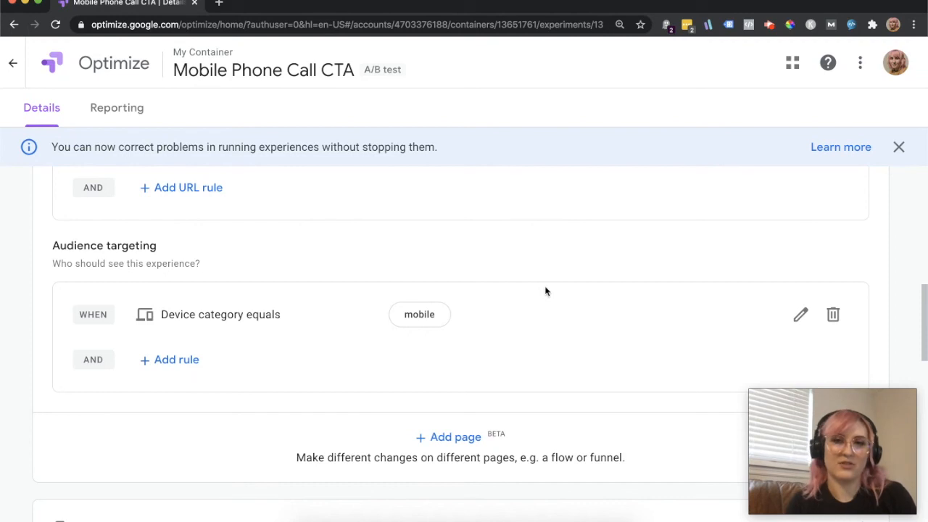
scroll(down, 3)
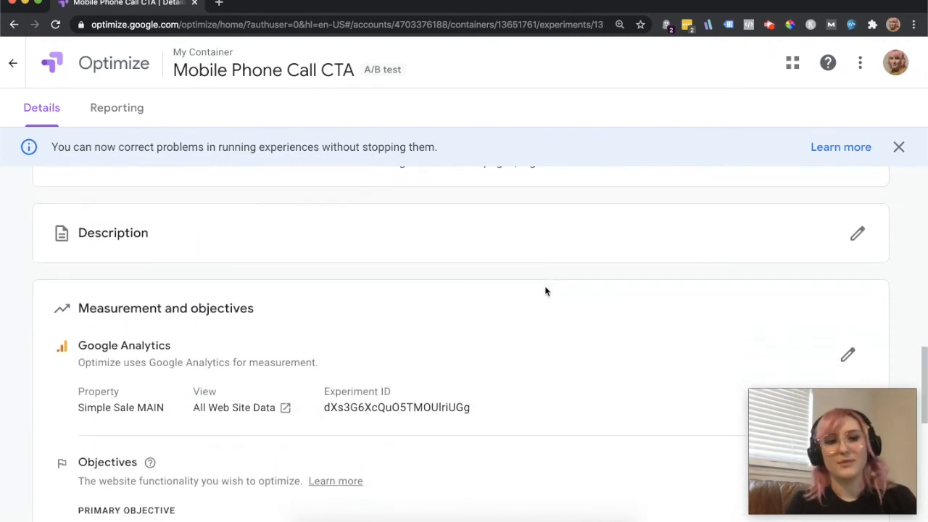
scroll(up, 3)
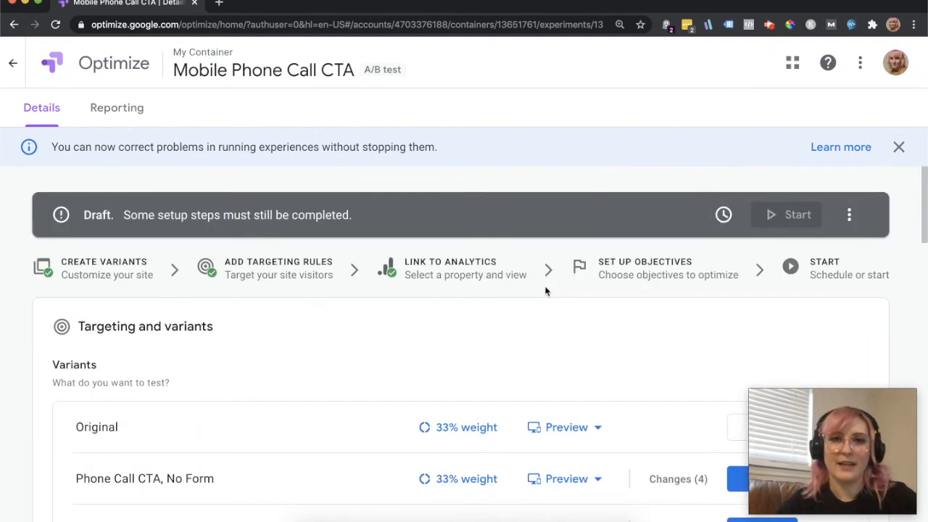